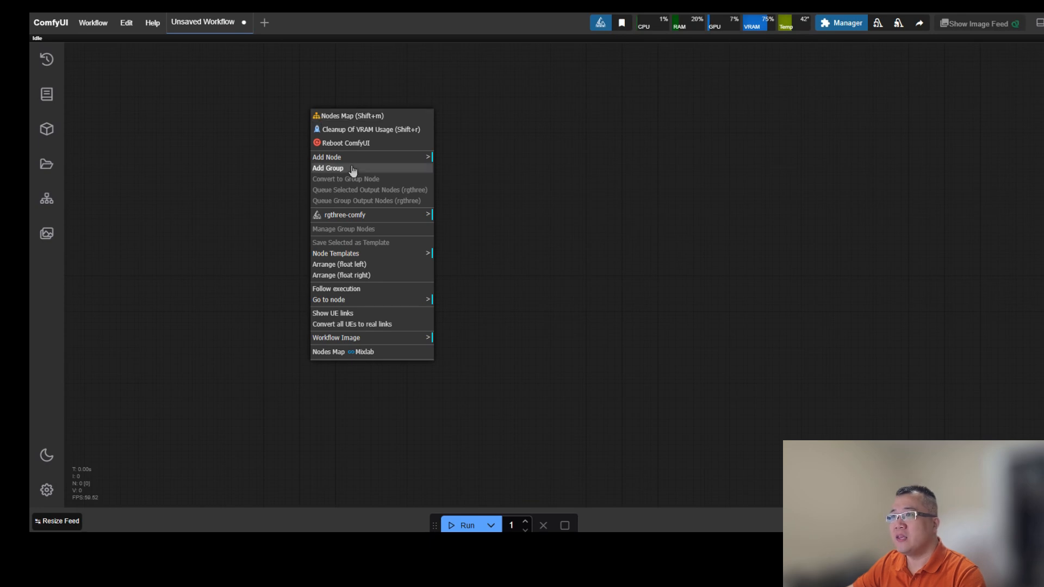
Step: Create a Preprocessing group with a Load Image node wired into an Image Resize node
click(327, 168)
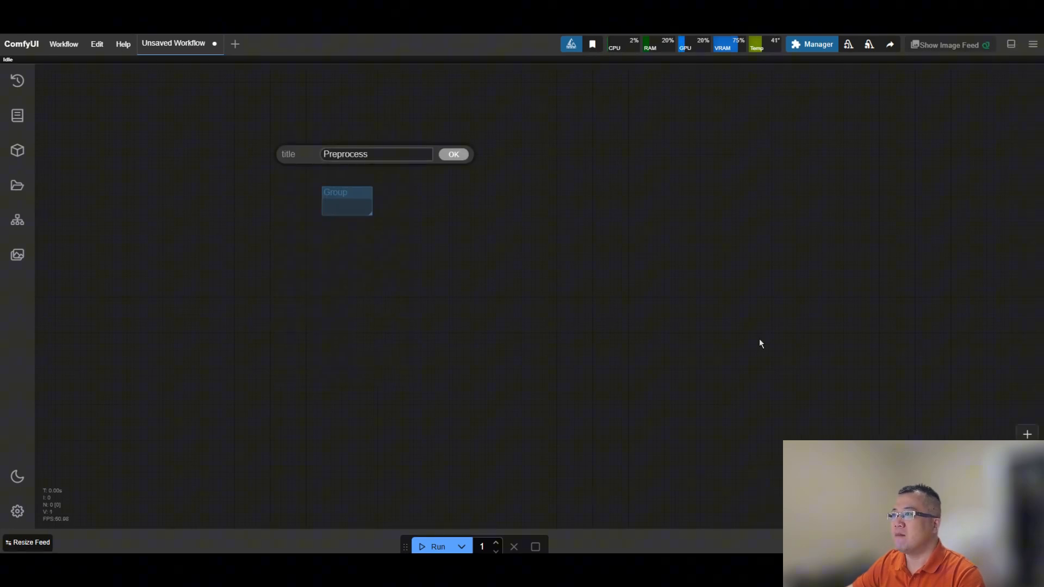
click(453, 153)
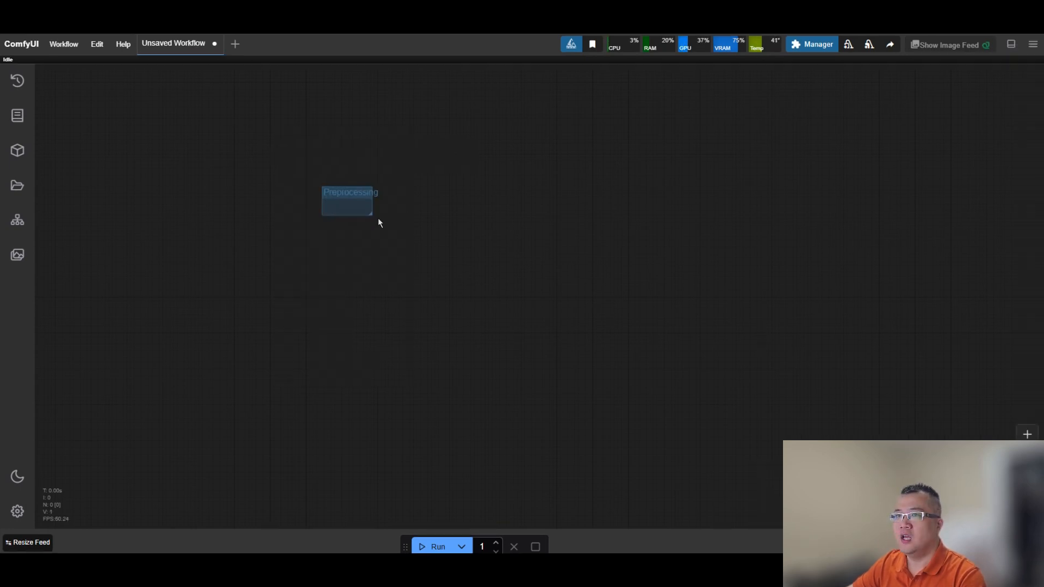
right_click(377, 222)
text(load)
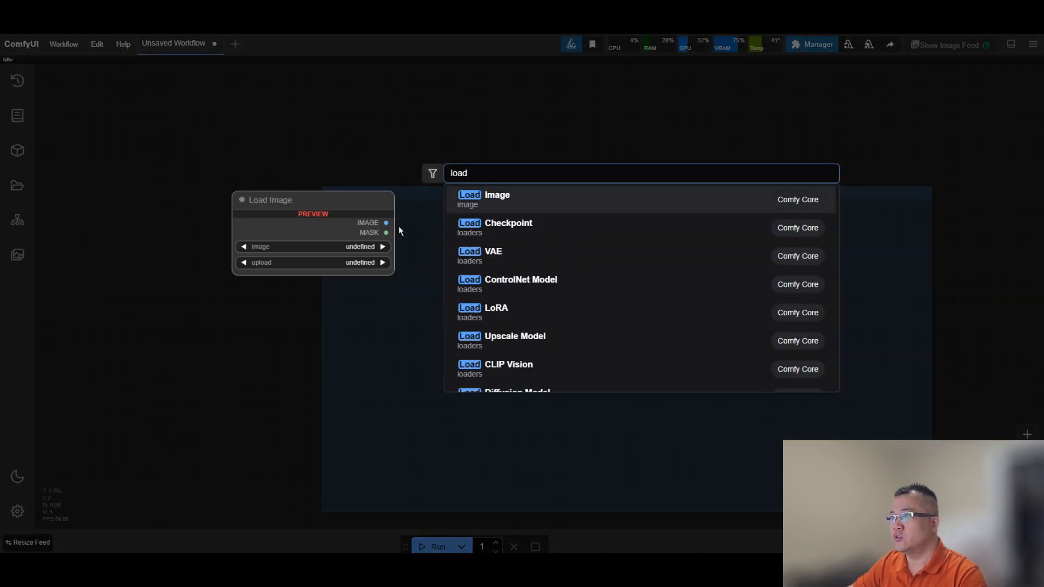
click(496, 195)
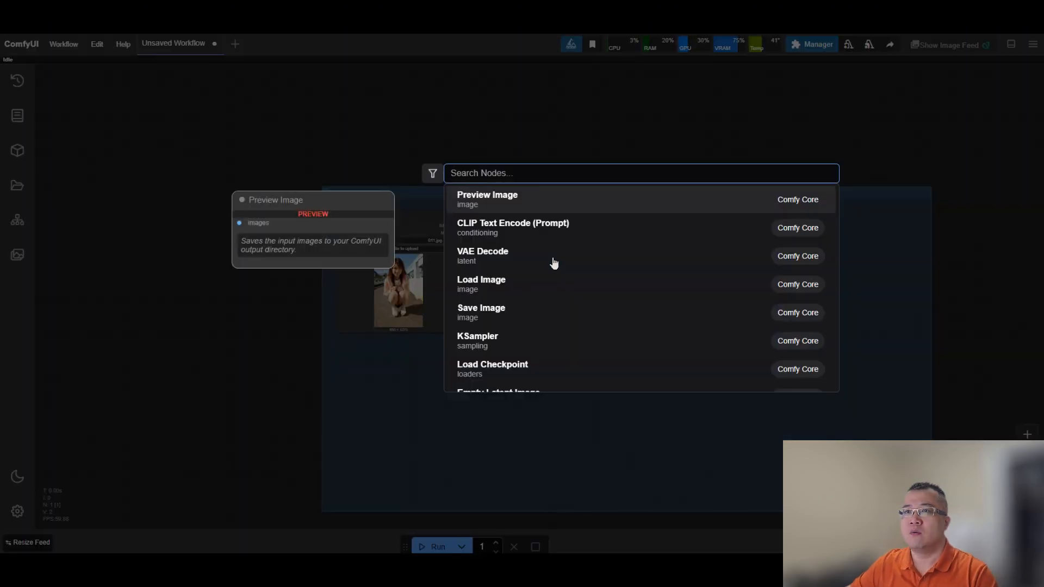
text(image resi)
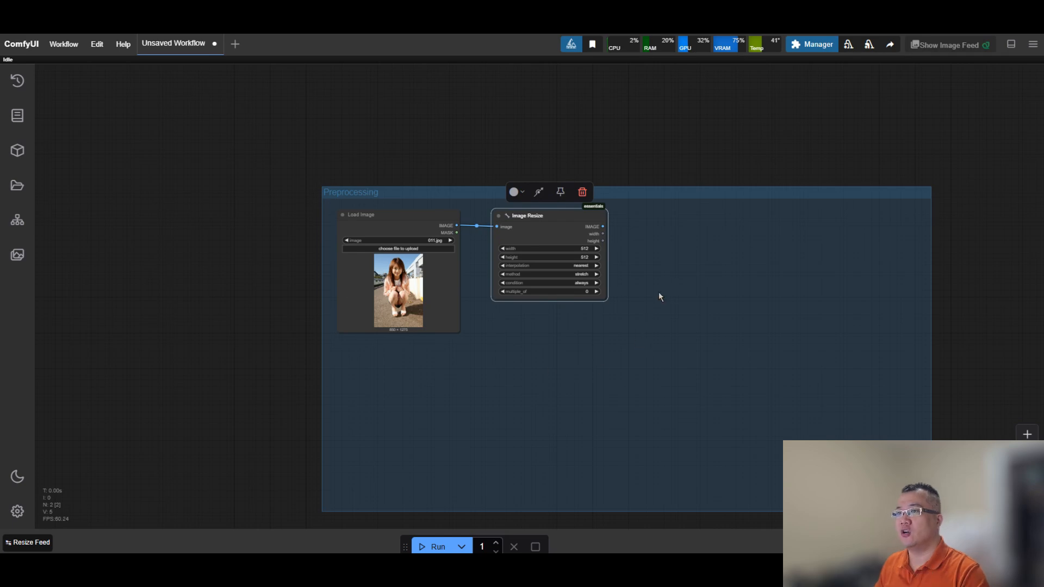
Step: Add BiRefNet Remove Background, Make Image For ICLora and Preview Image nodes to Preprocessing and wire them
text(bire)
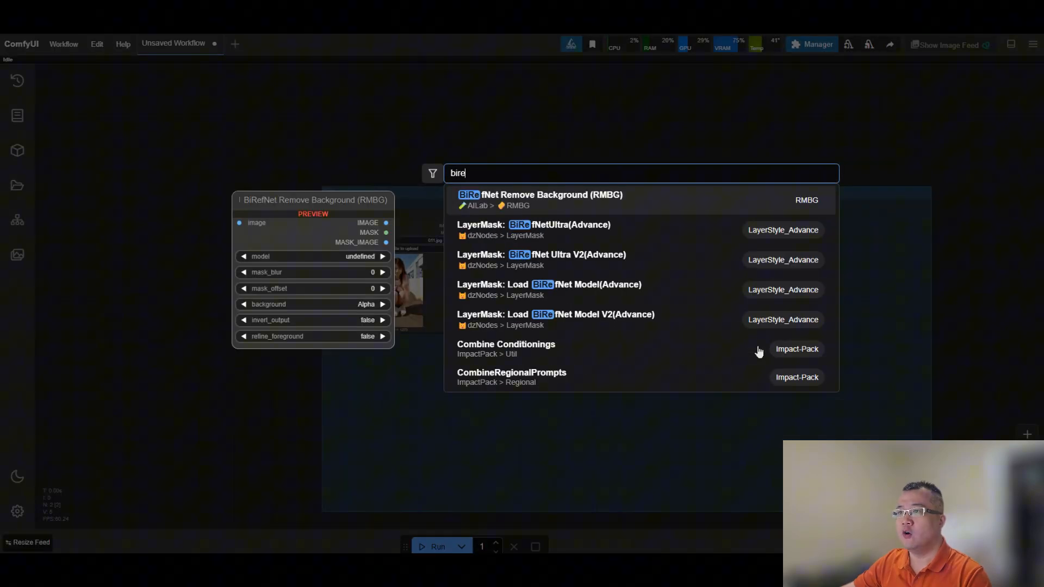
click(532, 229)
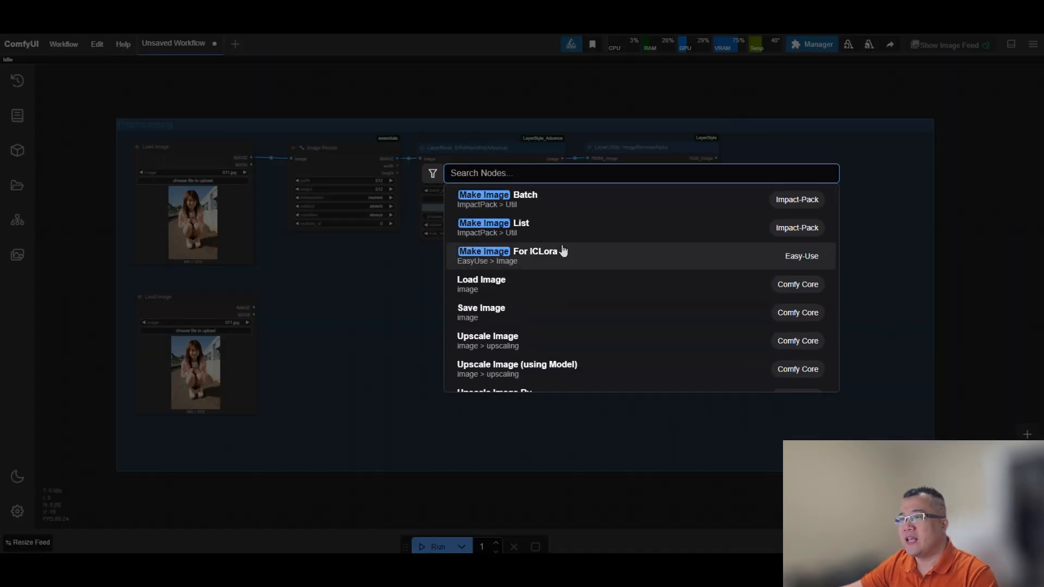
click(511, 256)
text(previ)
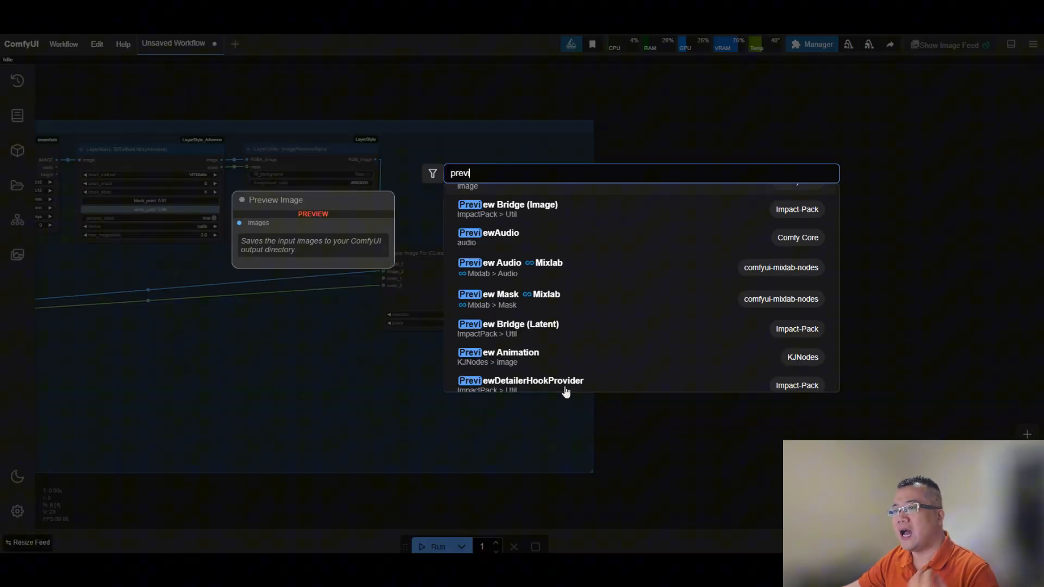
key(ctrl+a)
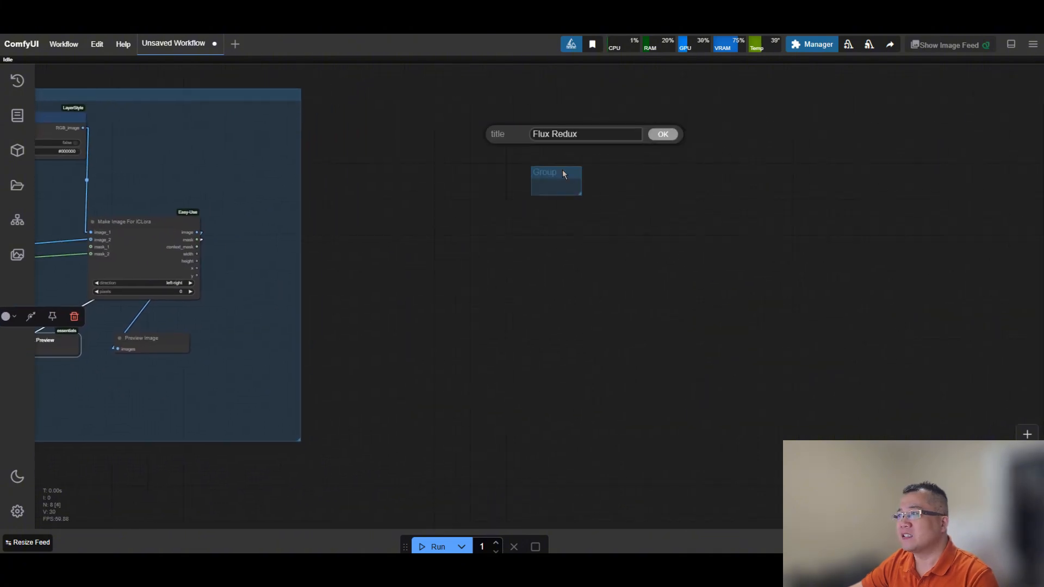
Step: Title the Flux Redux group and add Load Diffusion Model with CLIP, VAE and prompt nodes
click(662, 133)
text(load diff)
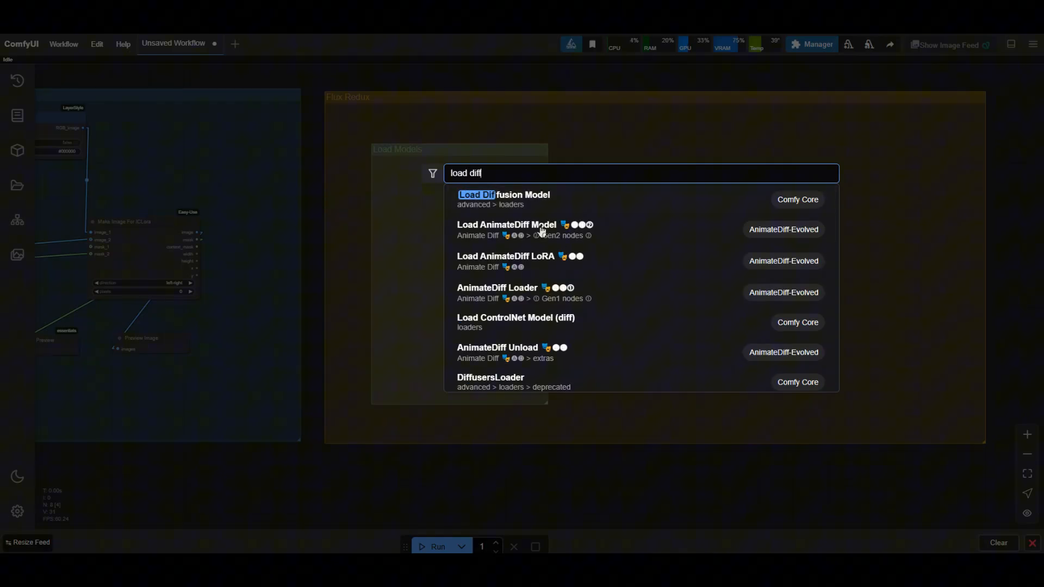
click(503, 195)
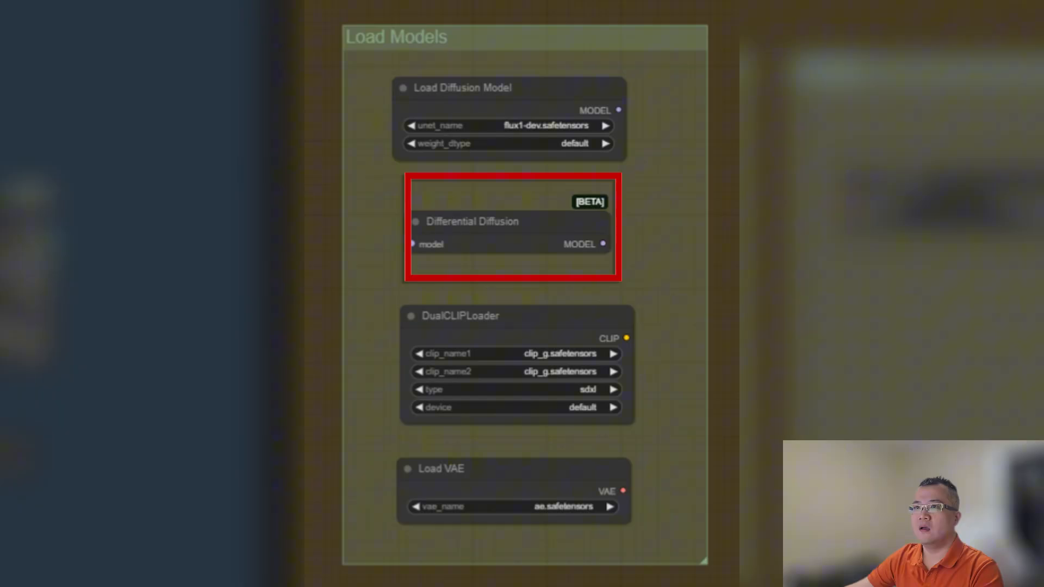
mouse_move(618, 110)
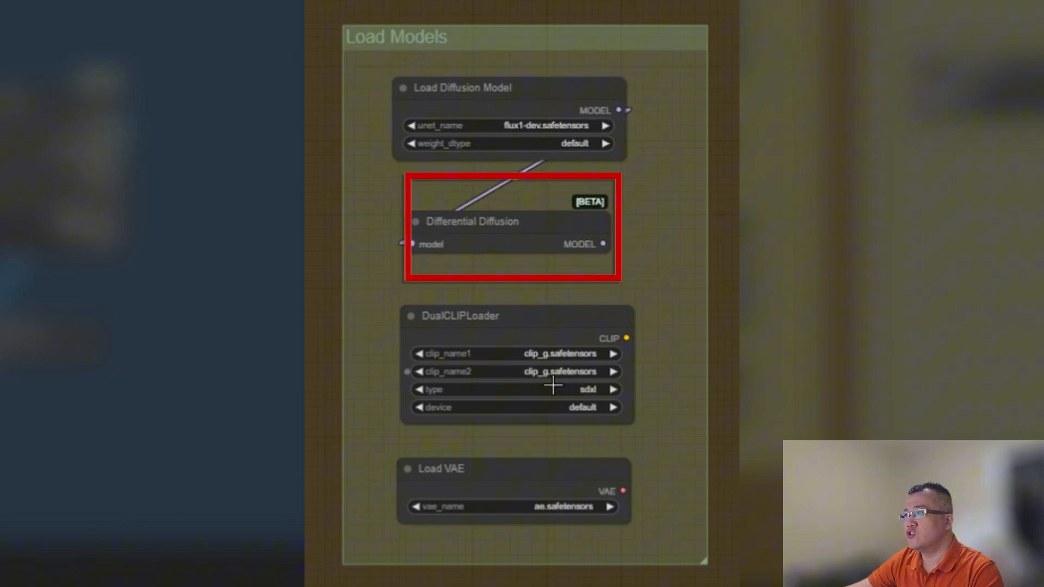
mouse_move(643, 579)
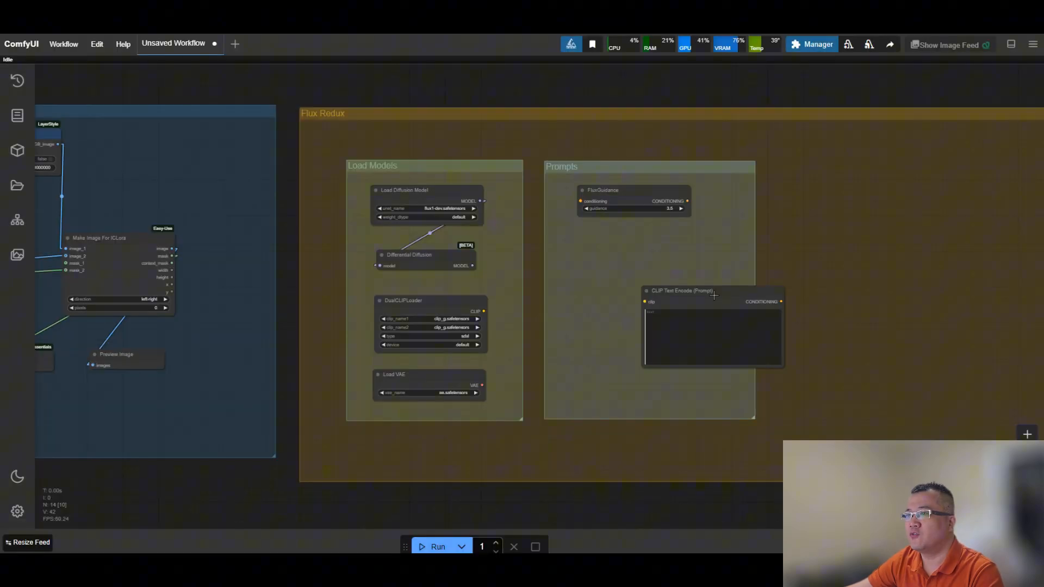
scroll(up, 3)
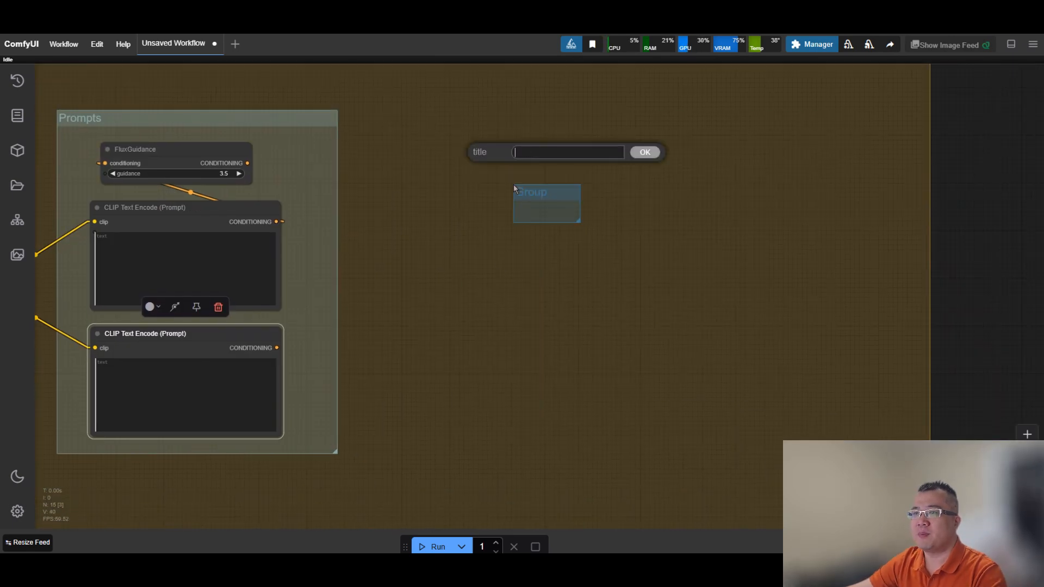
Step: Create Inpaint and Redux groups with InpaintModelConditioning, CLIP Vision Encode and Apply Style Model wired in
click(642, 152)
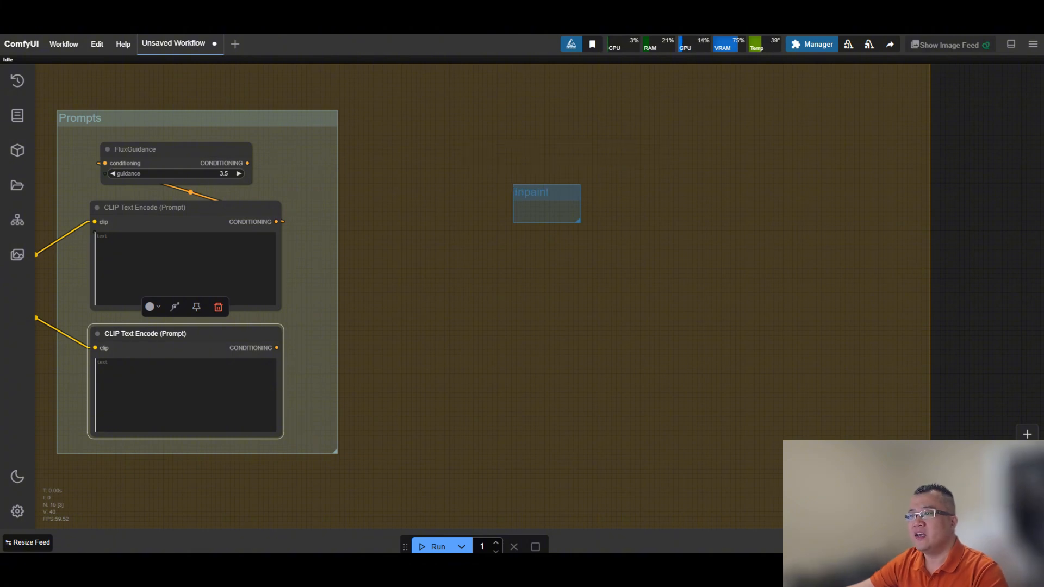
mouse_move(636, 320)
text(R)
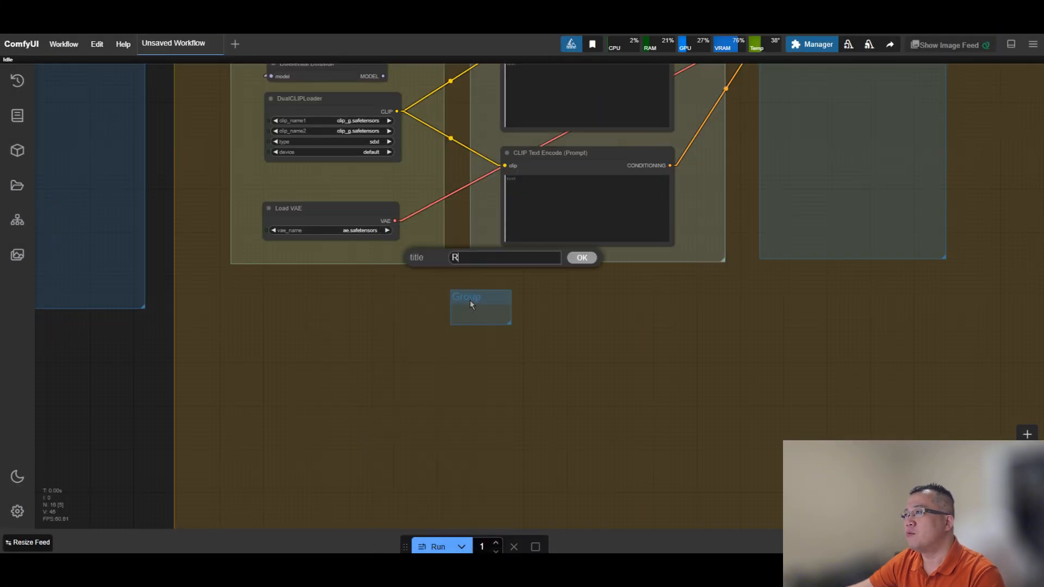
click(581, 258)
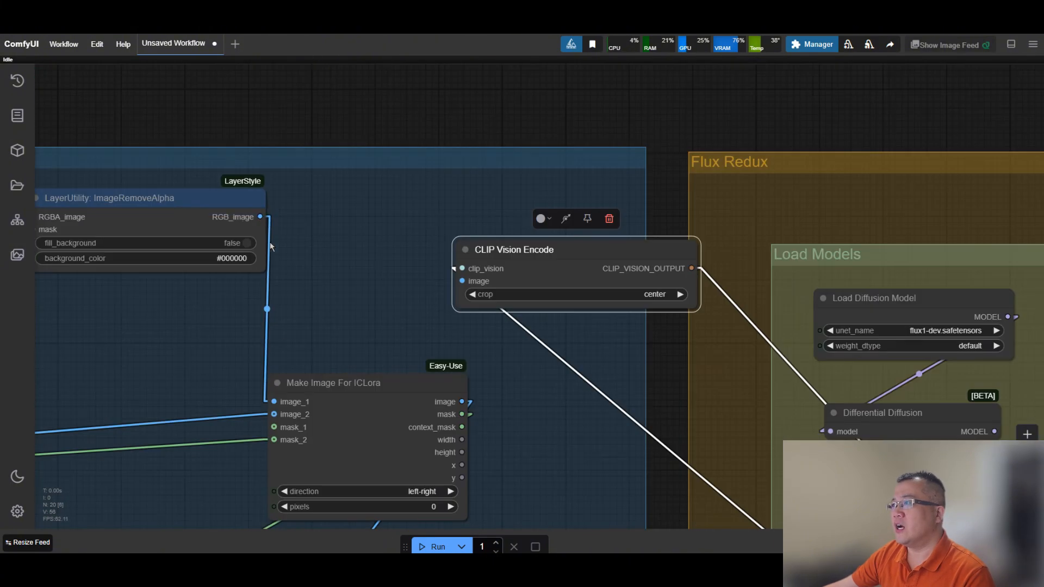
scroll(down, 3)
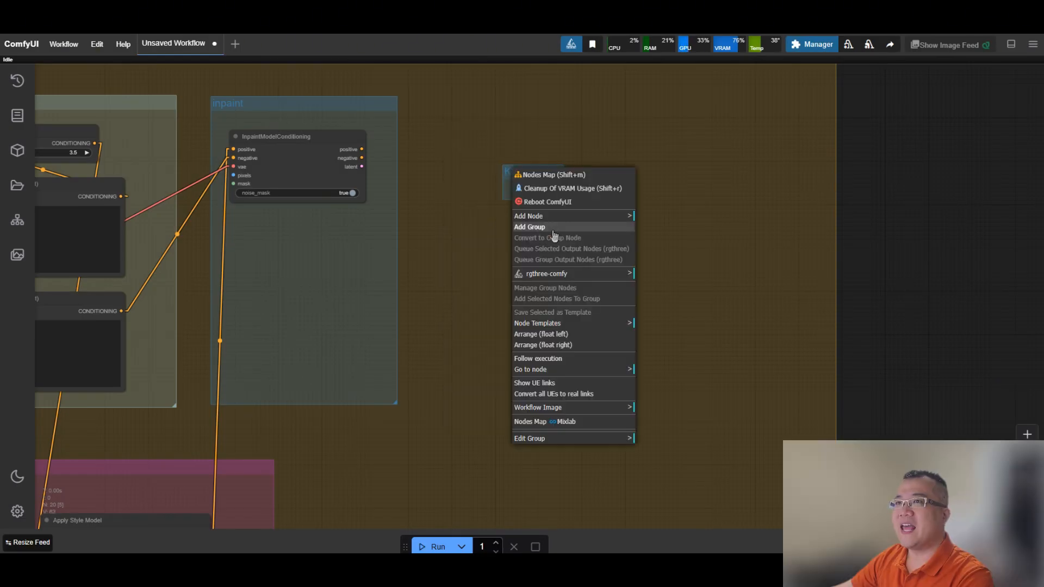
Step: Create a KSampler group with a KSampler feeding VAE Decode and Save Image
click(529, 215)
text(ksampler)
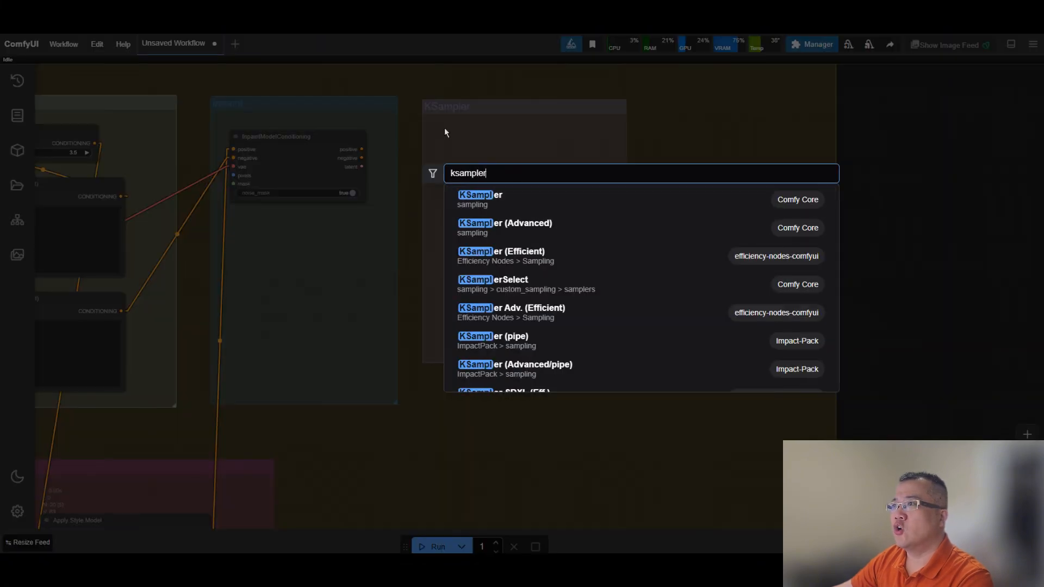
click(479, 199)
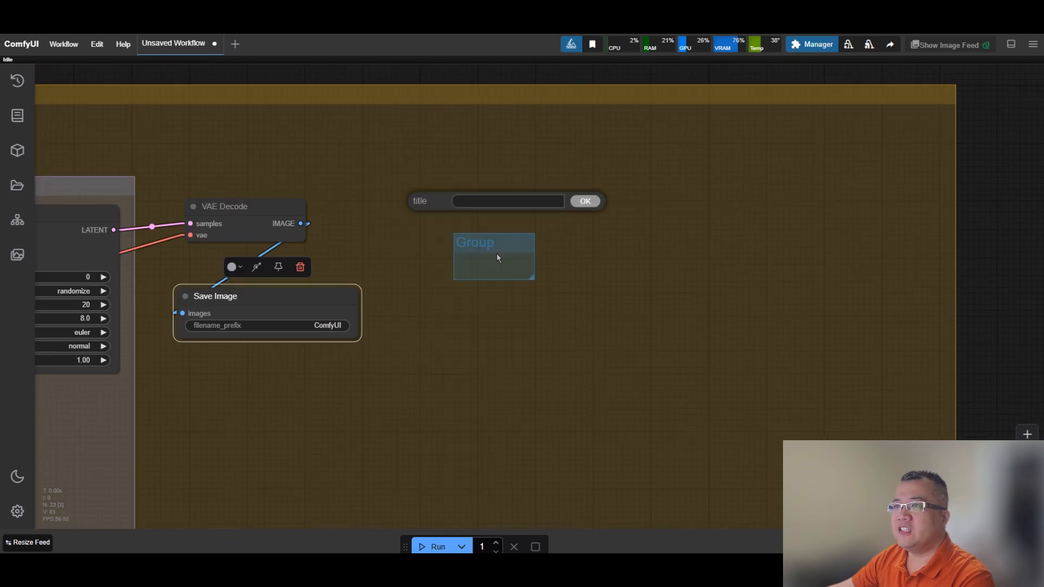
Step: Title the Image Cropping group and add Get Image Size and Image Crop wired from VAE Decode
click(584, 200)
text(image cro)
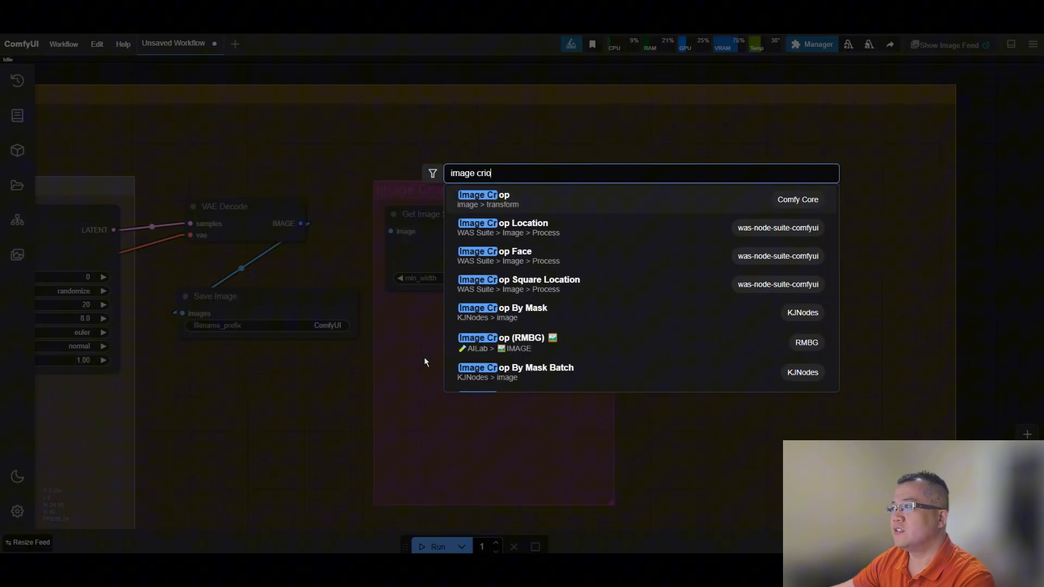
click(483, 194)
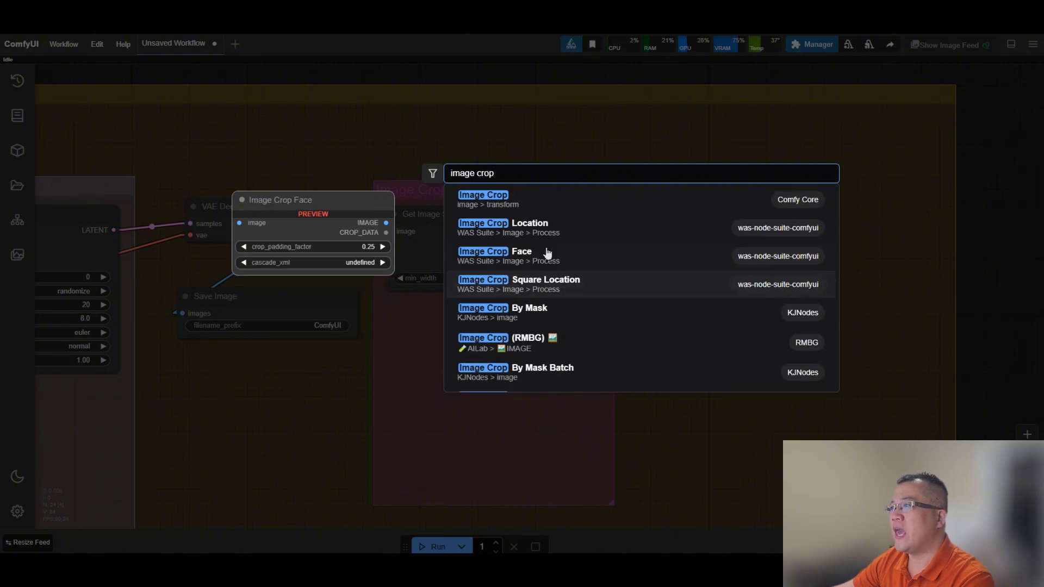
click(481, 194)
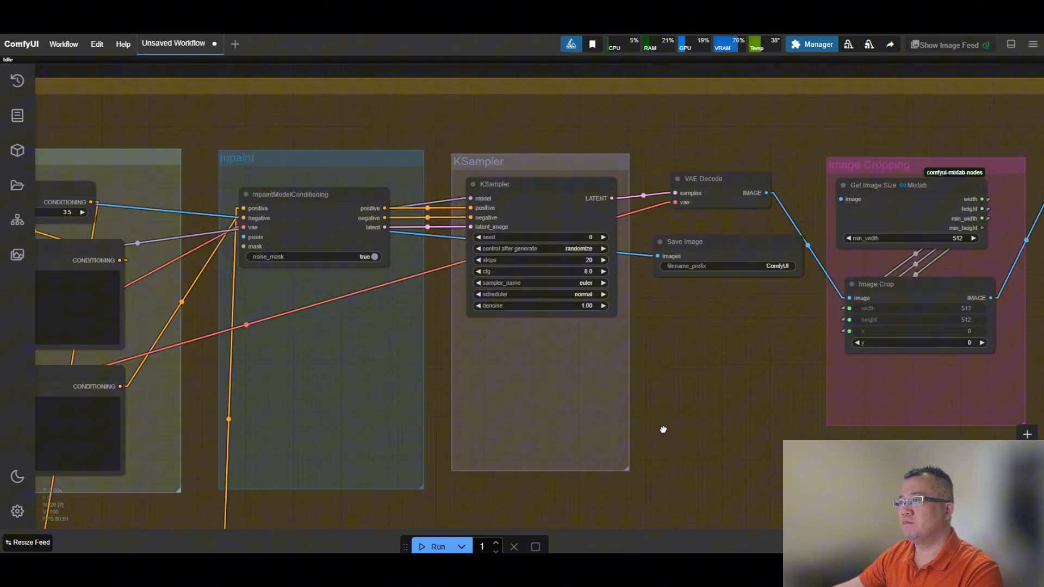
Step: Paint a mask over the beach model's midsection in MaskEditor and save it
scroll(up, 3)
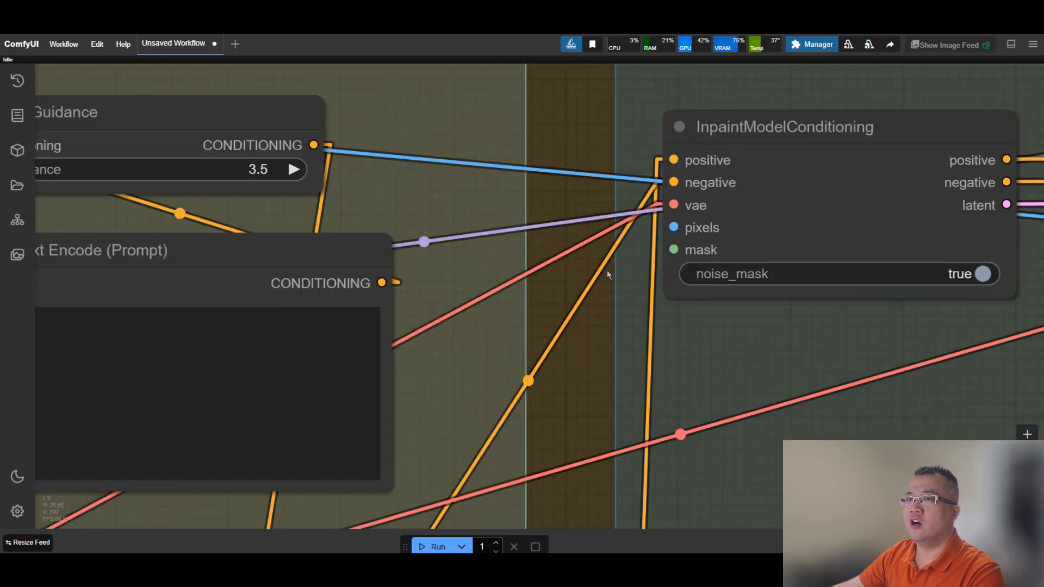
scroll(down, 3)
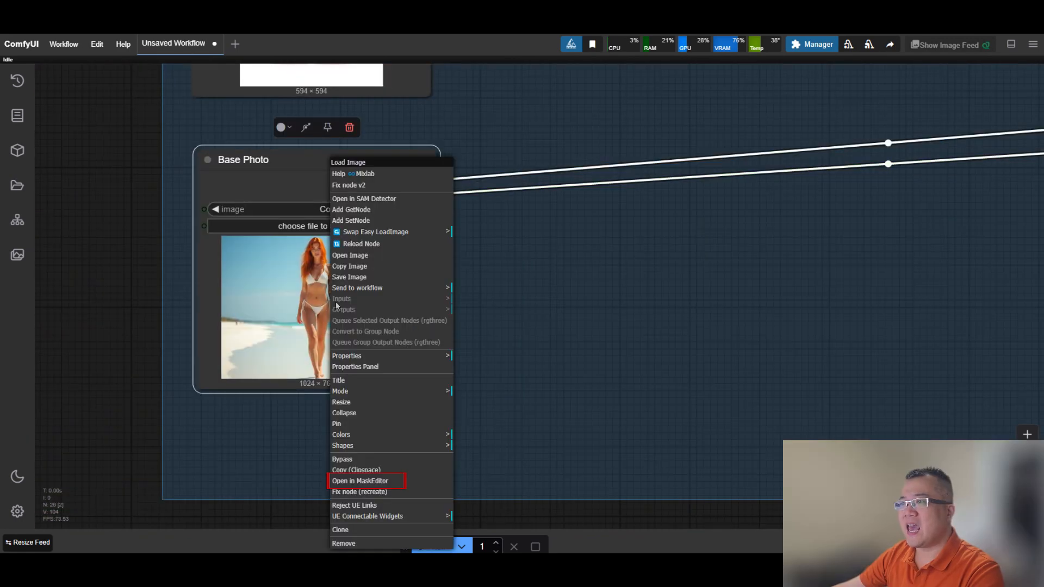
click(360, 481)
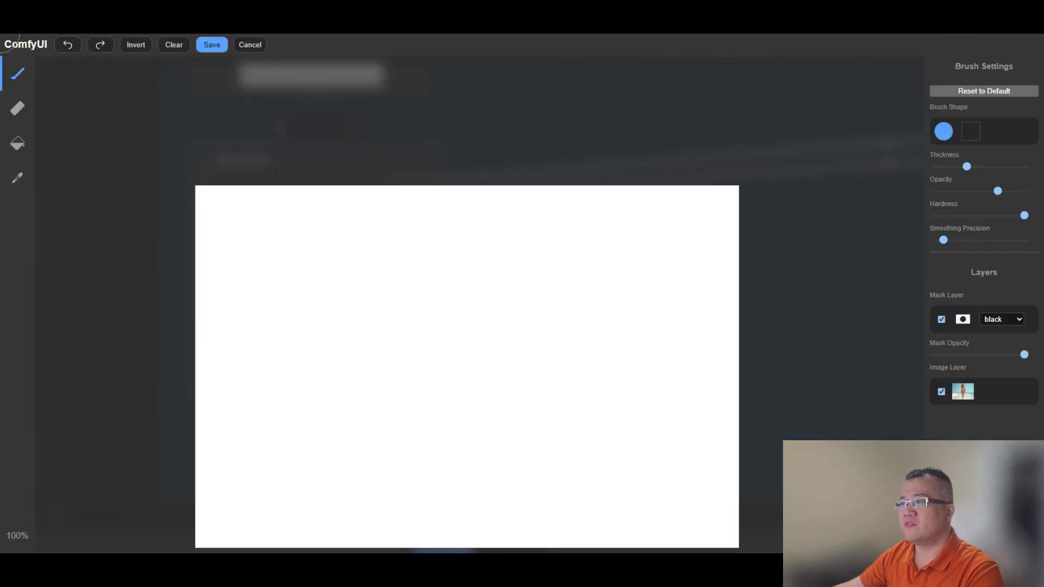
click(212, 45)
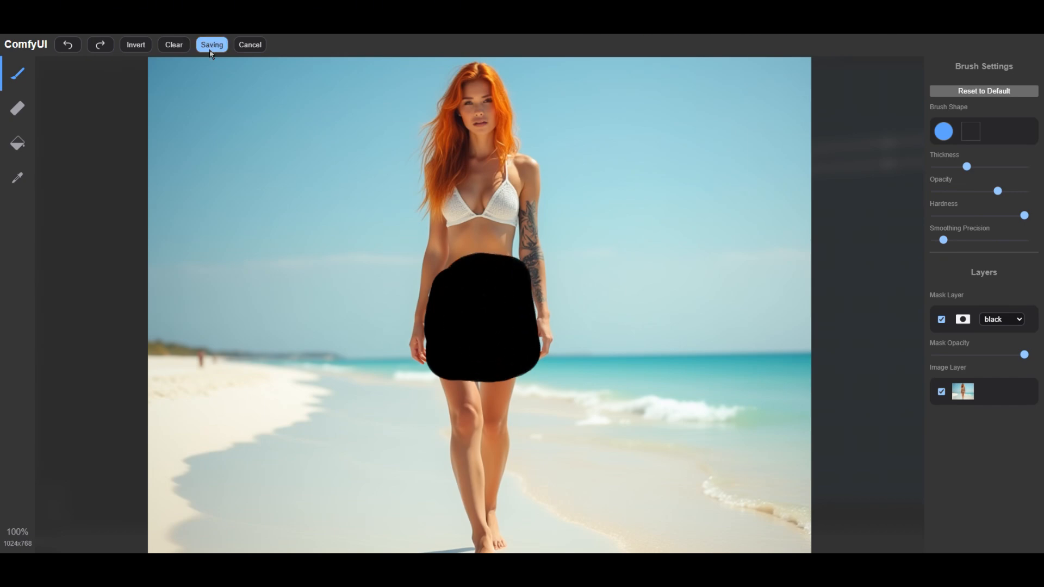
click(212, 44)
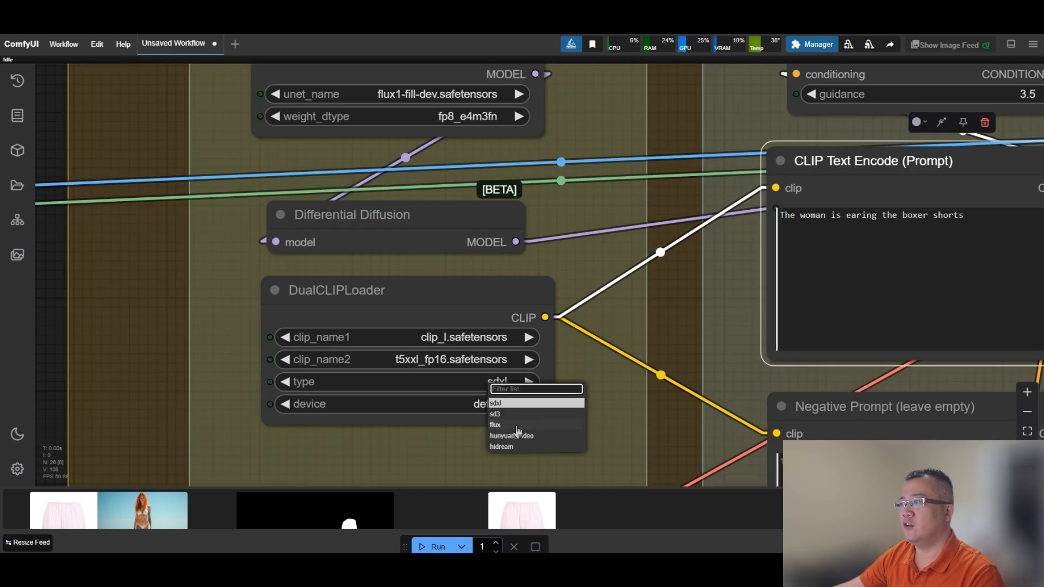
Step: Set the DualCLIPLoader type to flux
click(496, 425)
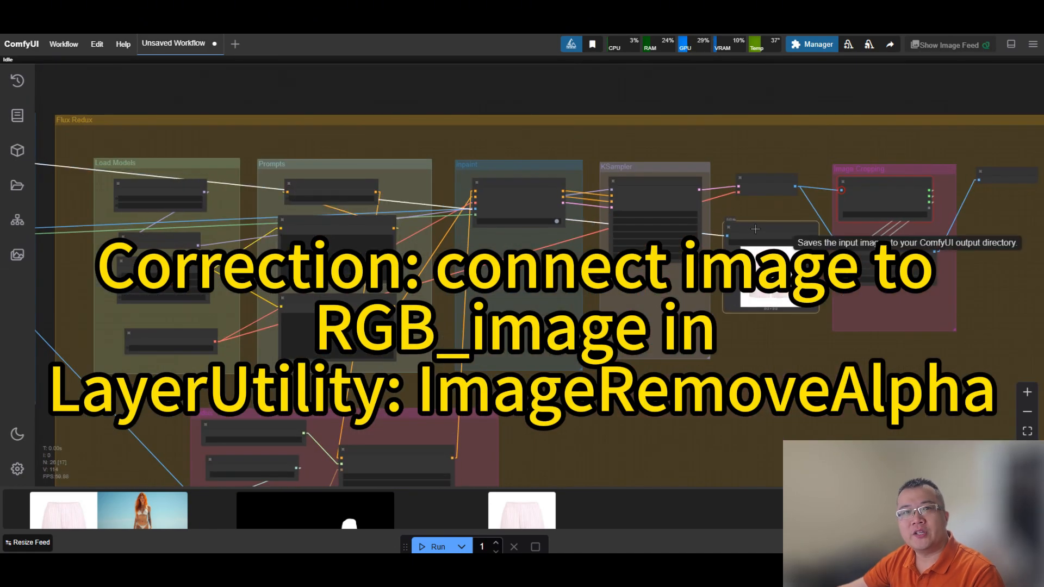
click(437, 546)
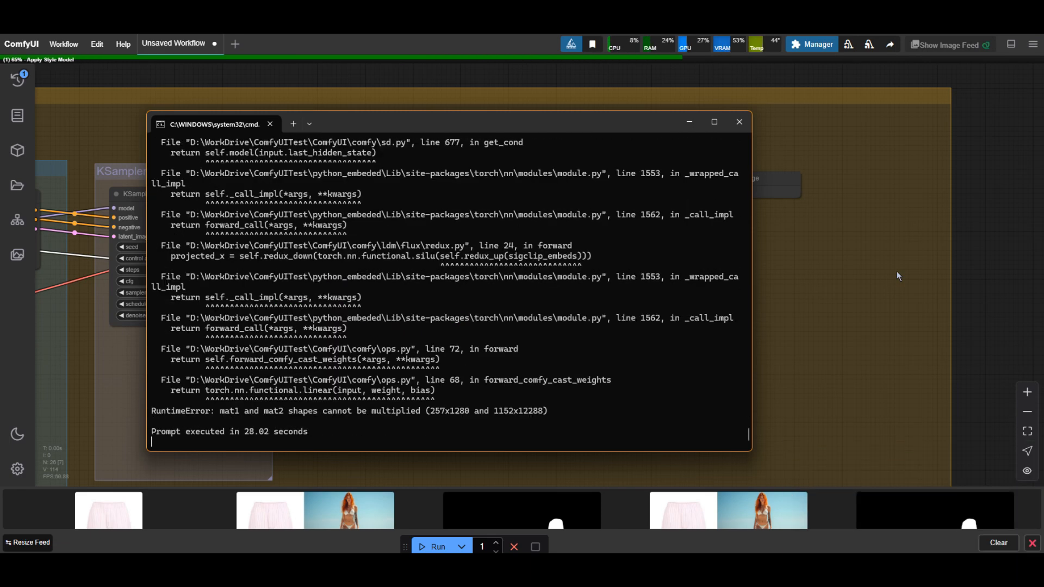
Step: Return to the workflow after the mat1/mat2 shape RuntimeError
click(738, 121)
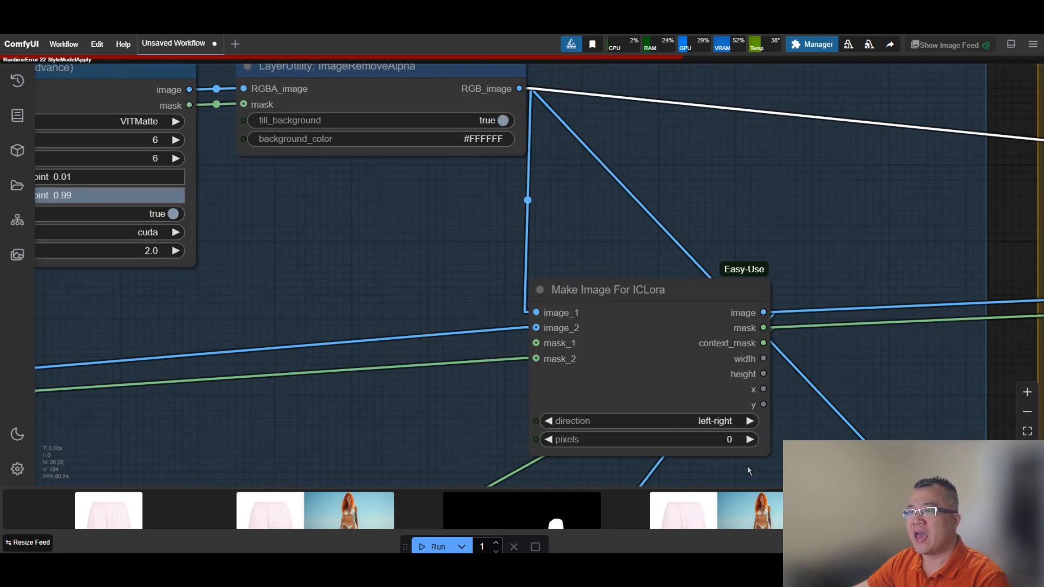
Step: Feed ImageRemoveAlpha RGB_image into Make Image For ICLora and rerun with guidance 30.0
scroll(down, 3)
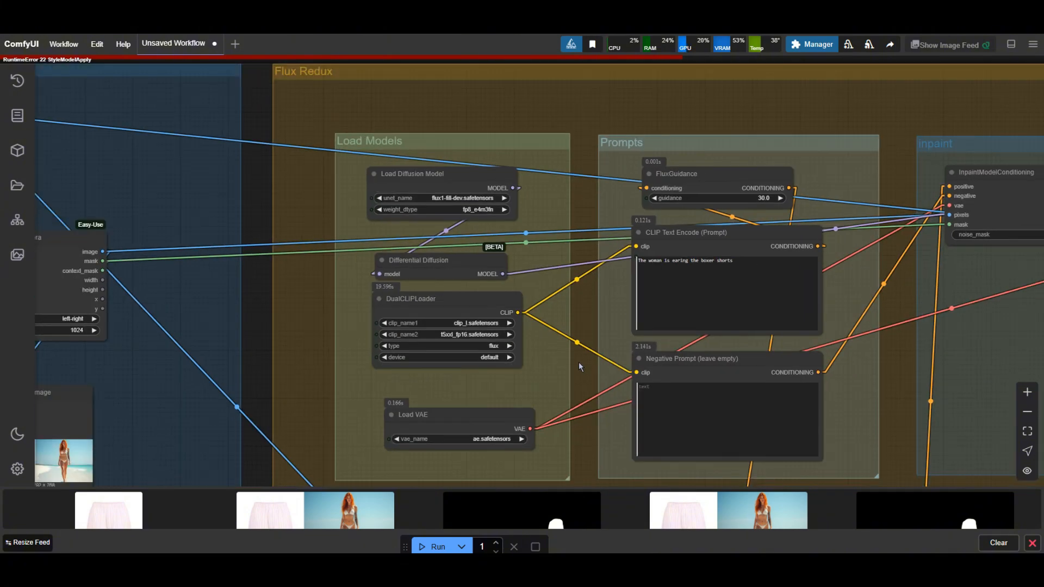
click(437, 546)
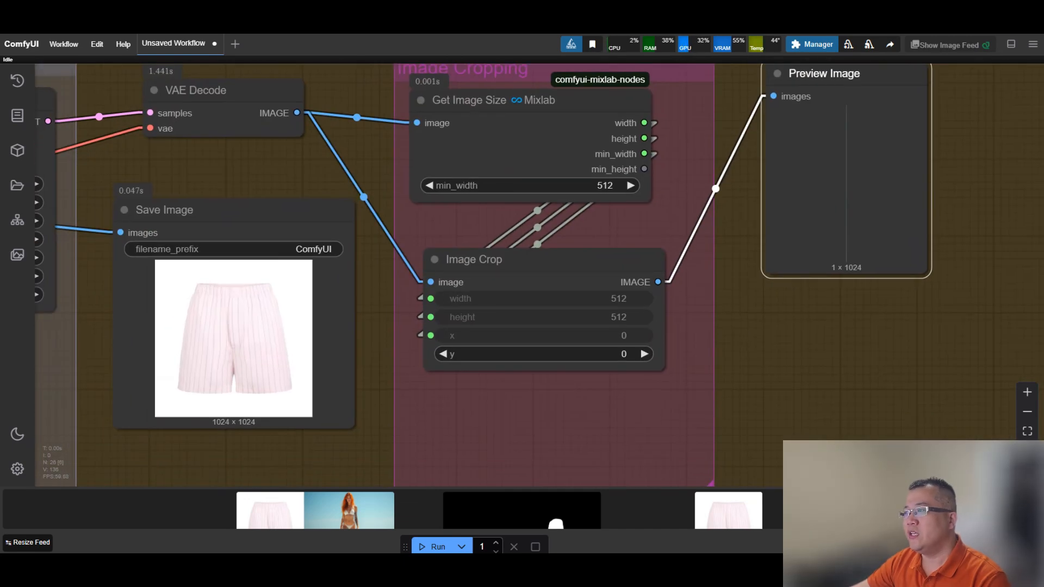
Step: View the finished striped-shorts beach result full size from the Save Image node
scroll(down, 3)
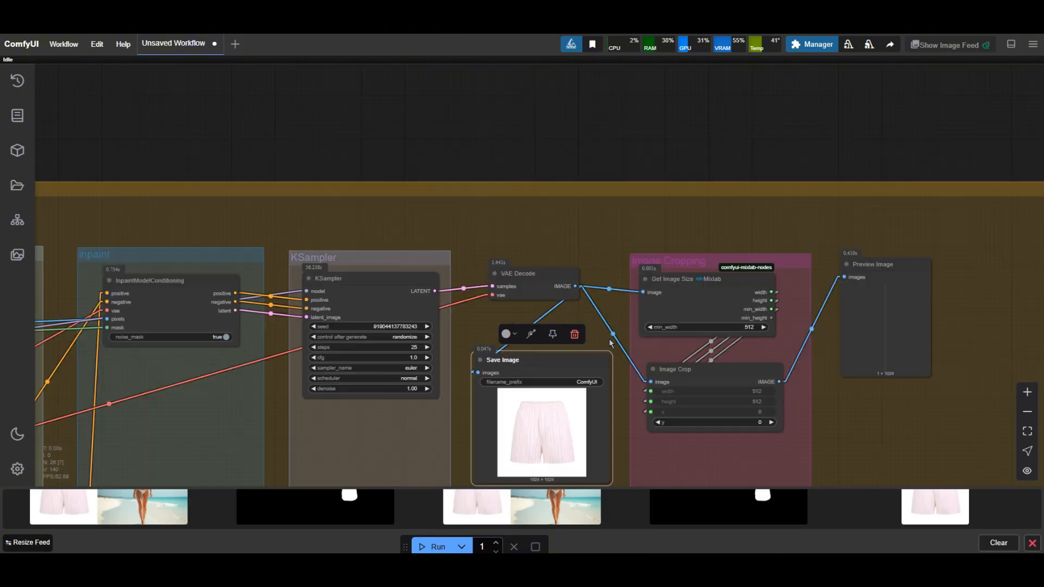
scroll(down, 3)
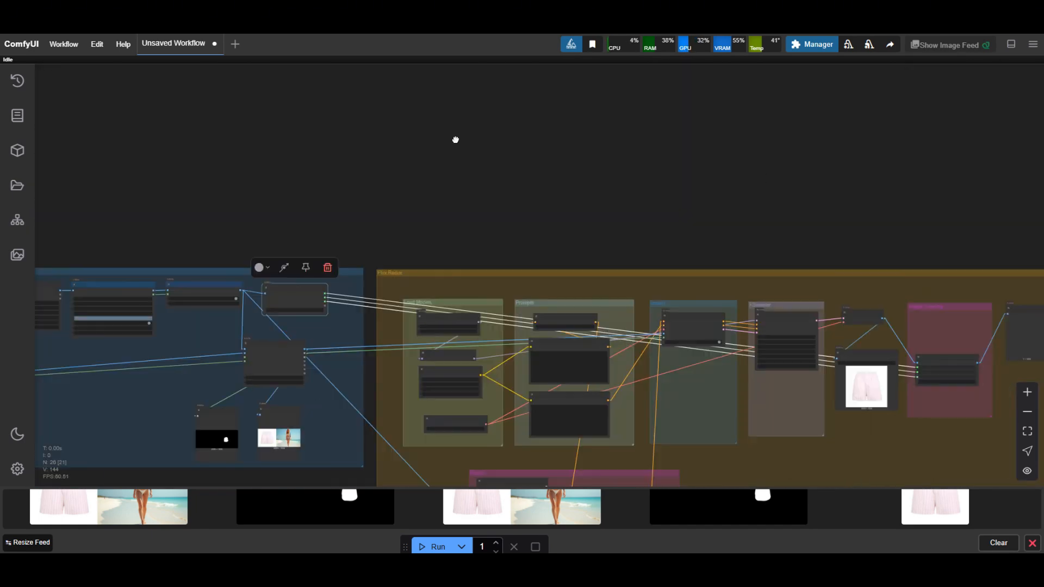
click(437, 546)
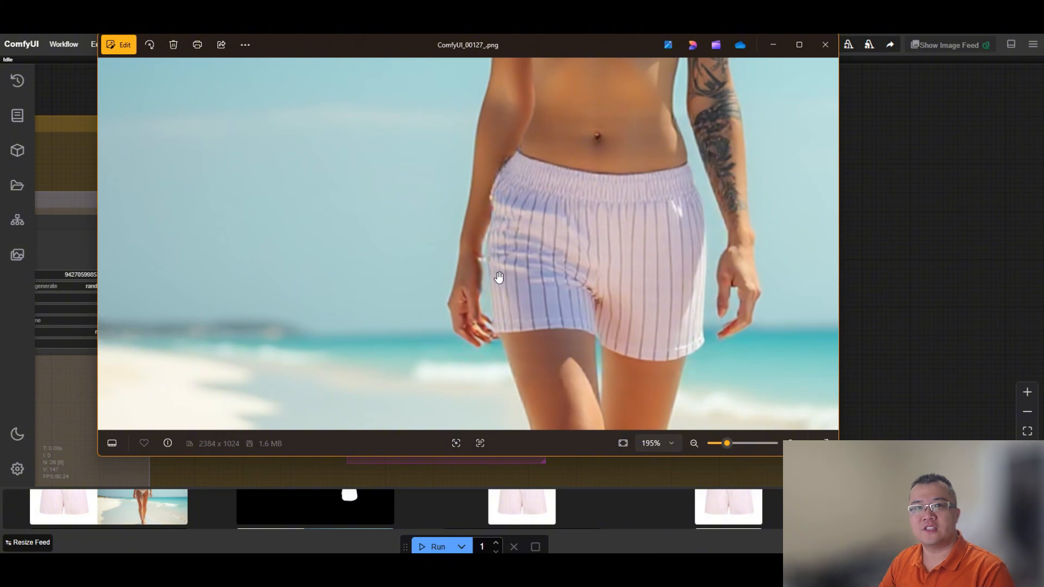
mouse_move(496, 274)
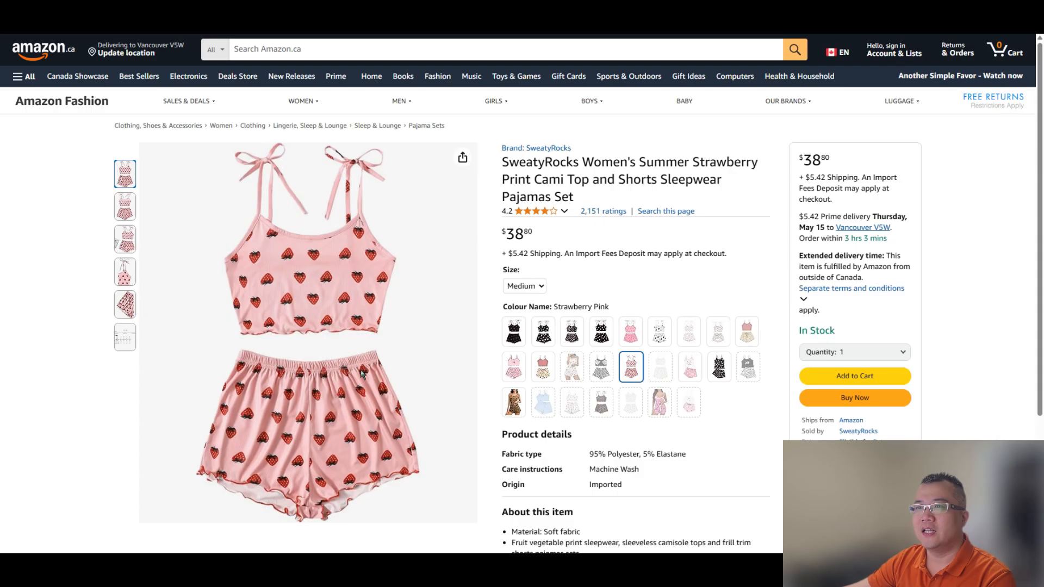
Step: Browse the SweatyRocks strawberry print pajama set product page in the browser
click(745, 331)
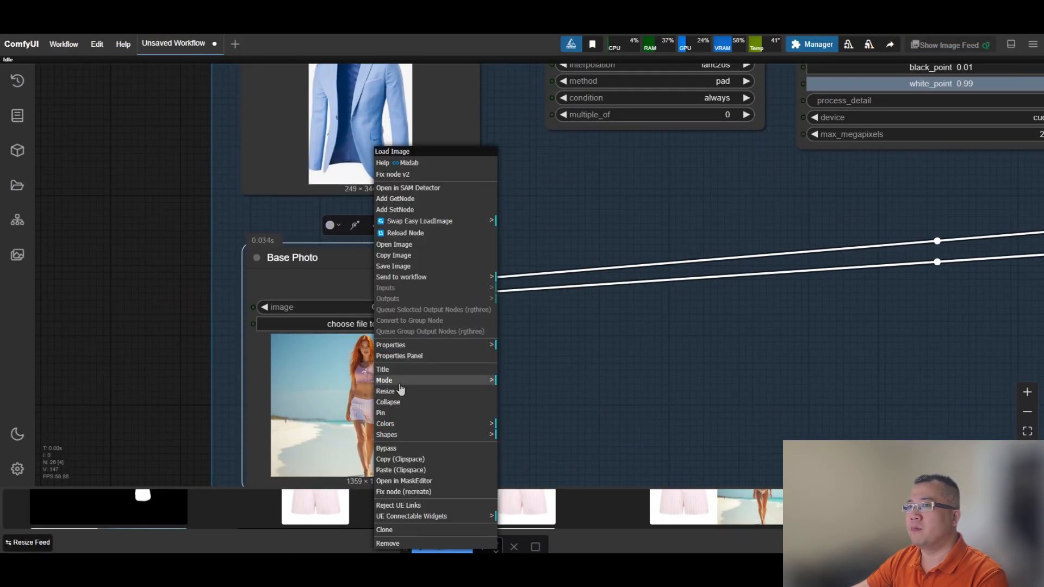
Step: Paint and save a mask over the model's upper body in the MaskEditor
click(404, 481)
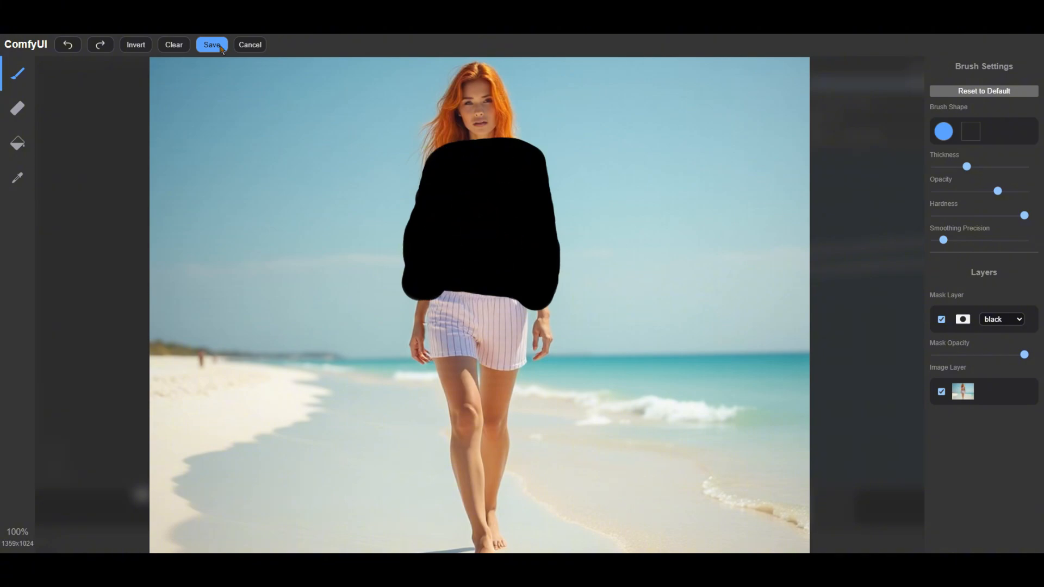
click(212, 45)
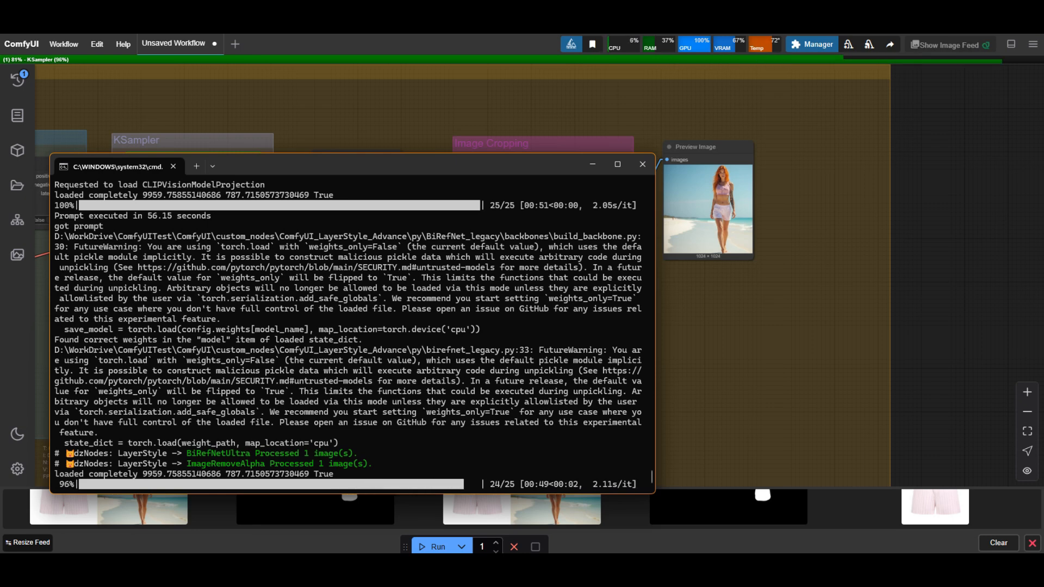
Step: View the saved blue-blazer try-on result full size, then close the viewer
click(640, 164)
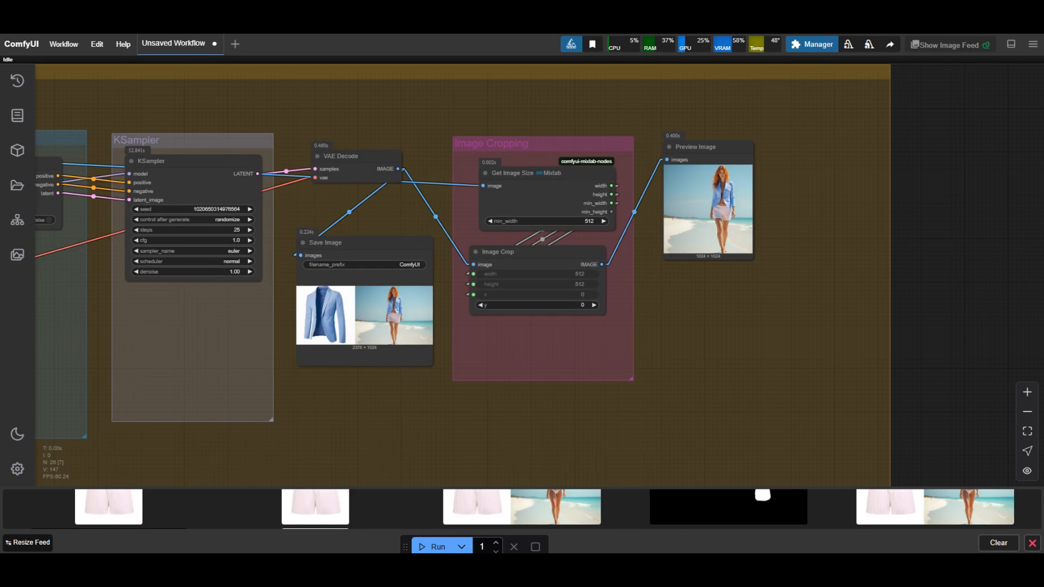
double_click(364, 316)
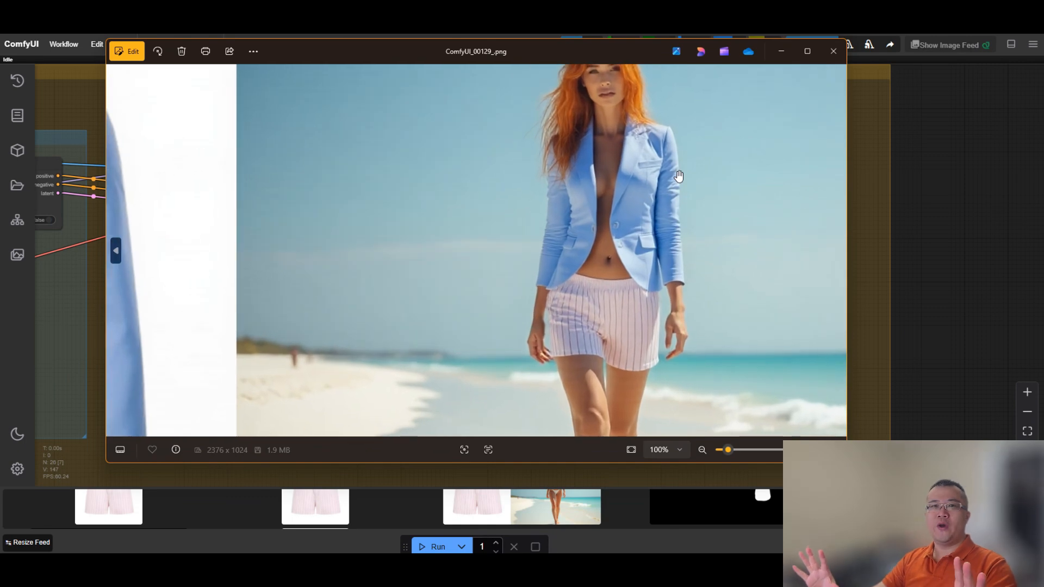
scroll(up, 3)
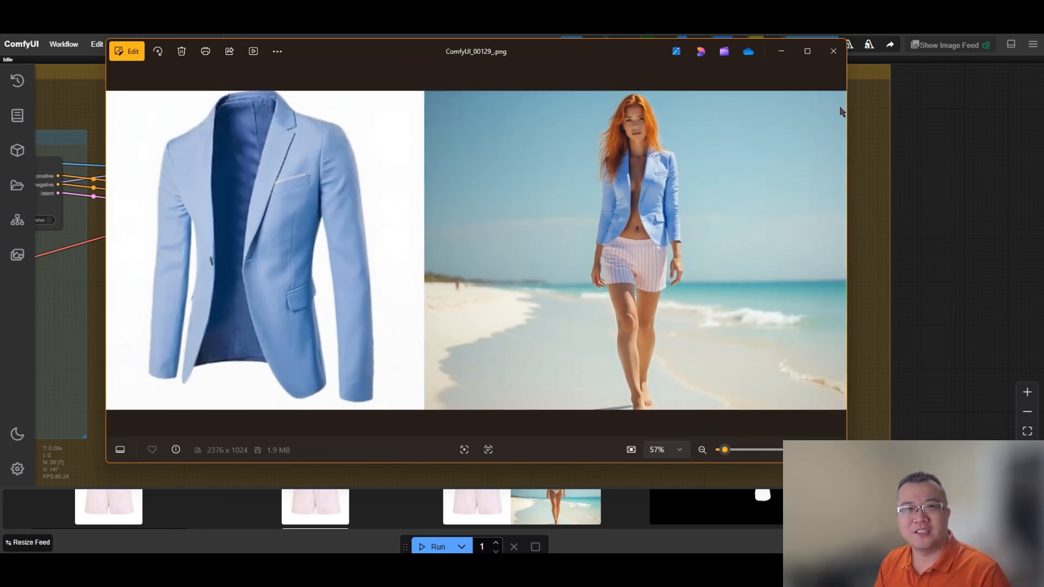
click(833, 51)
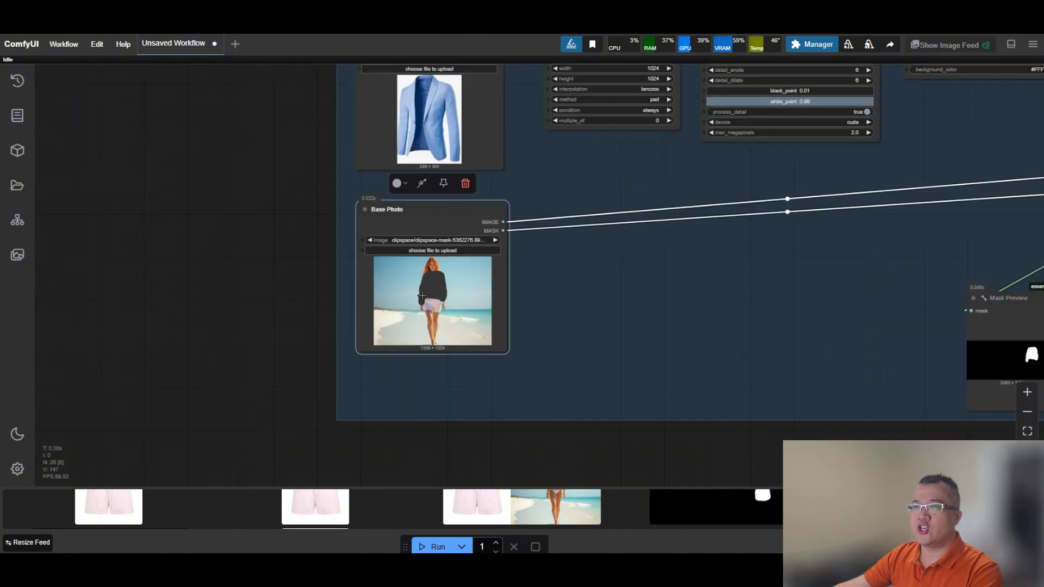
Step: Reopen the Base Photo in MaskEditor to paint strips down the torso's sides
right_click(420, 296)
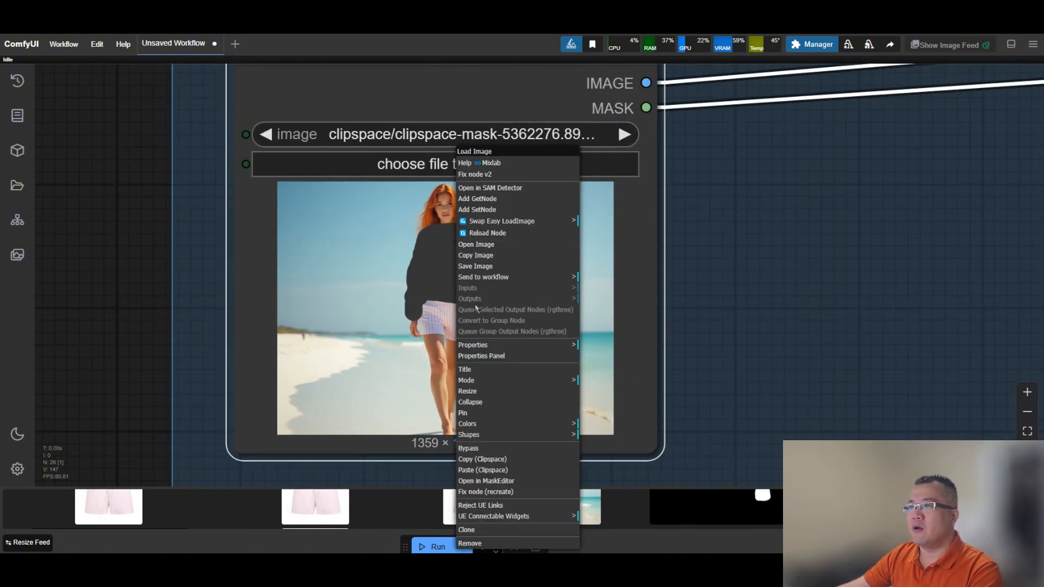
mouse_move(499, 414)
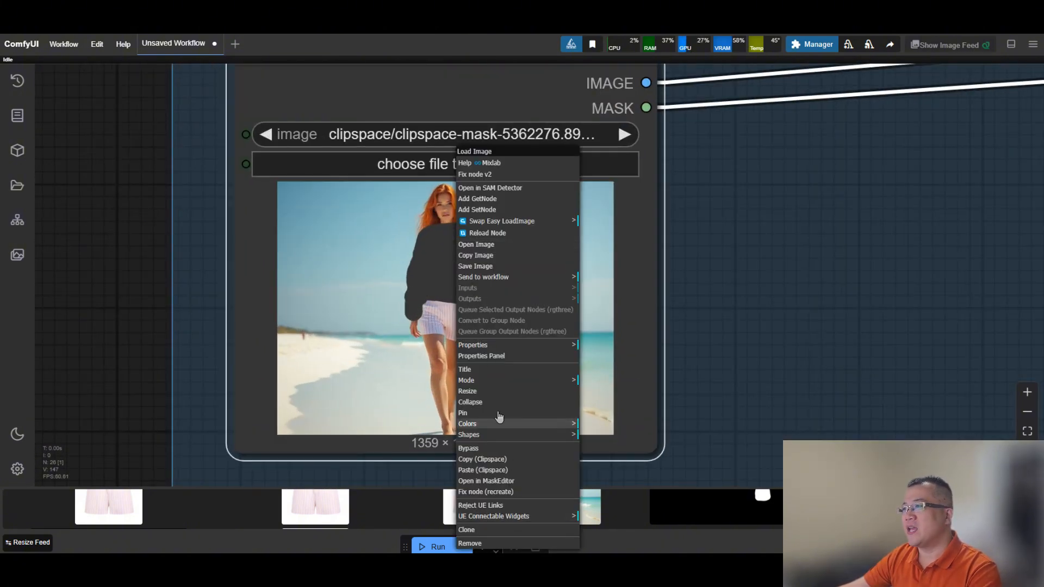
click(486, 480)
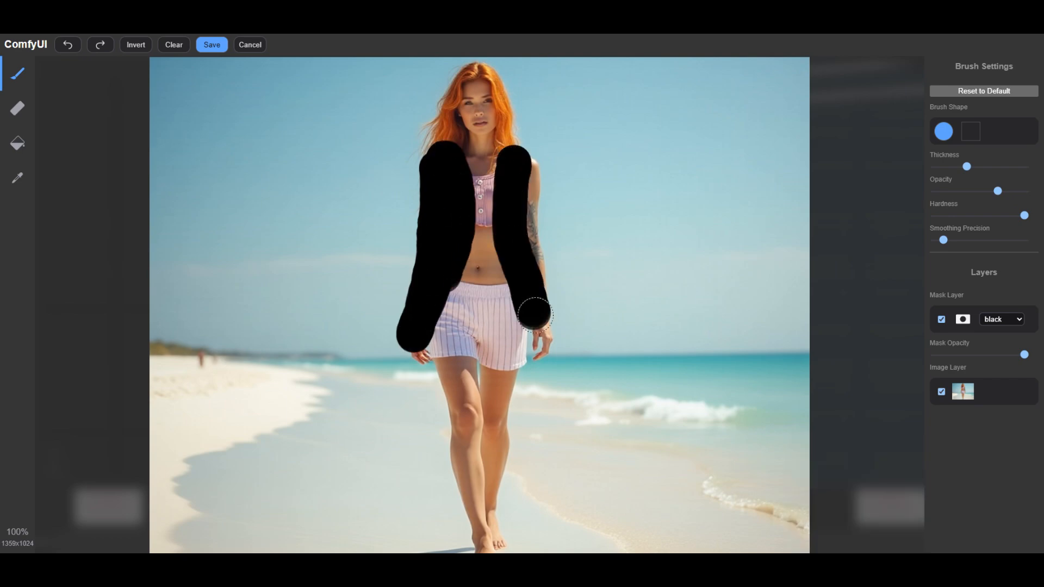
Step: Save the side-strip mask and view the blazer-over-pink-top result full size
click(212, 45)
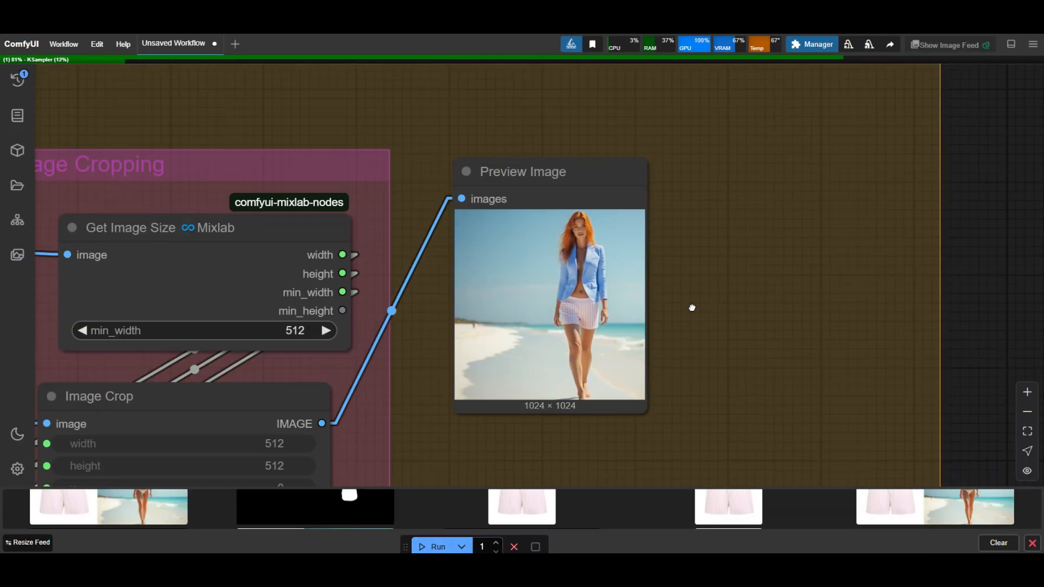
scroll(up, 3)
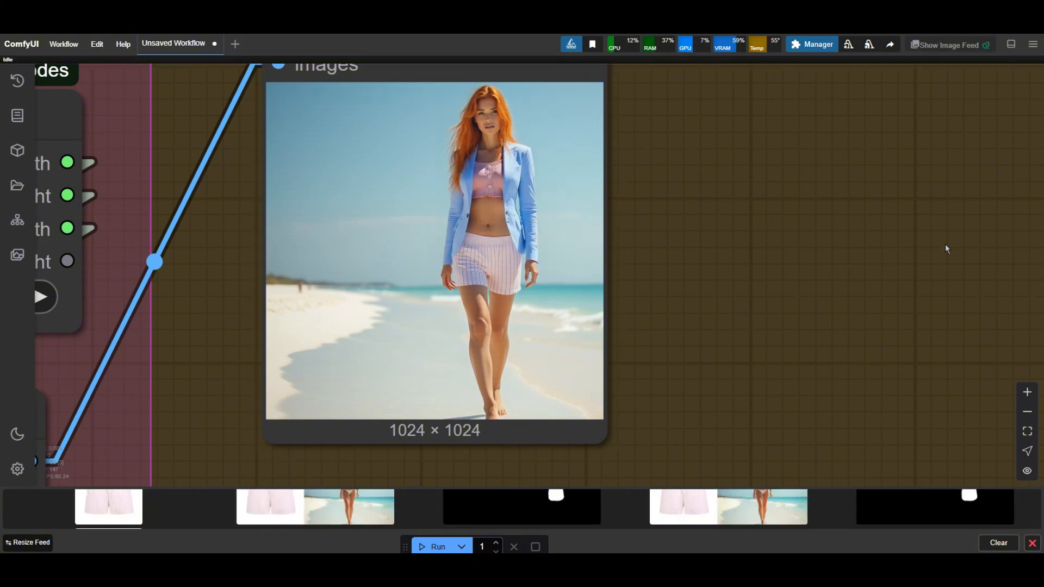
double_click(434, 250)
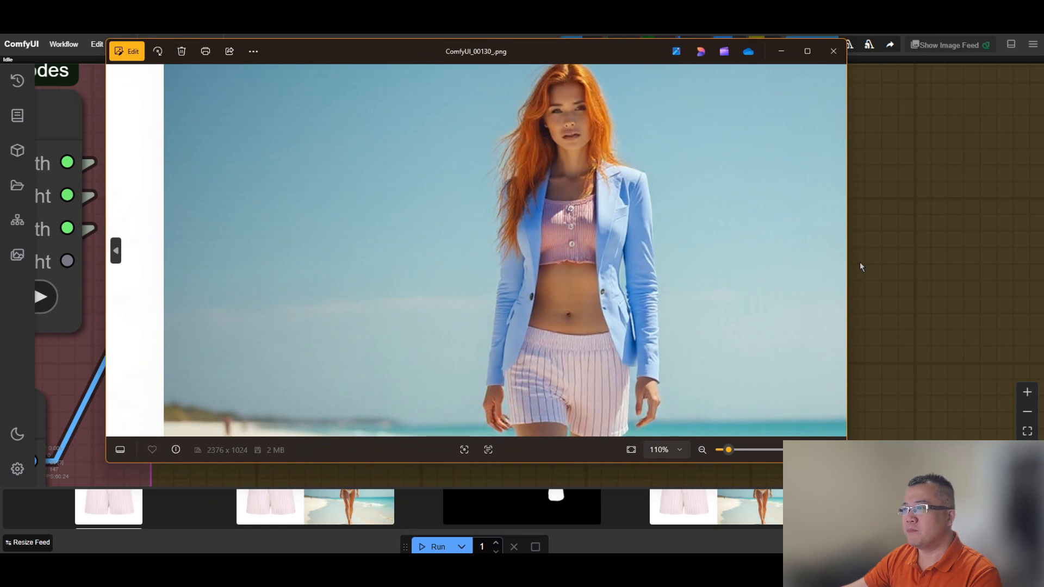
mouse_move(948, 225)
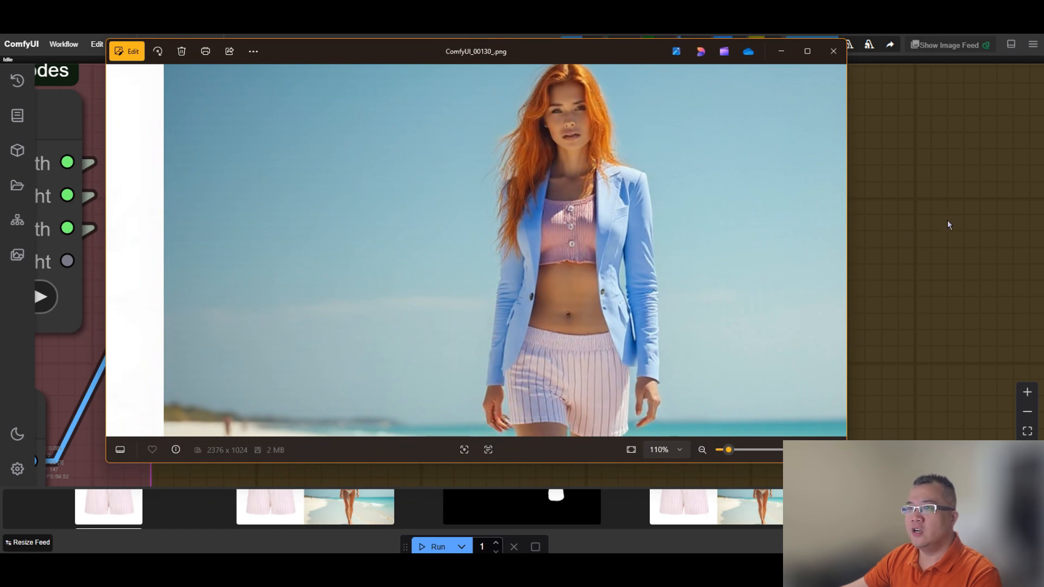
mouse_move(925, 207)
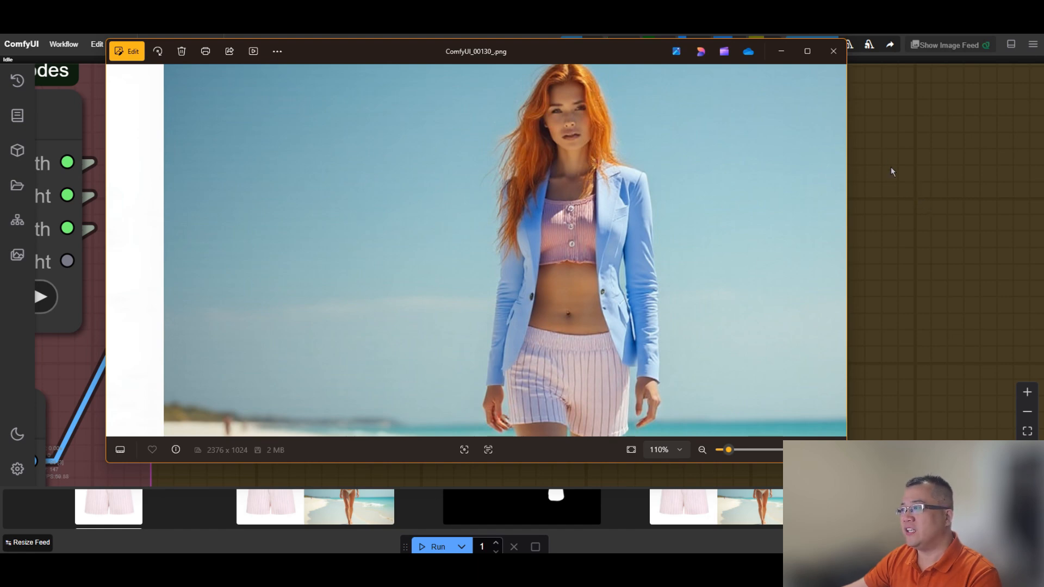
mouse_move(854, 122)
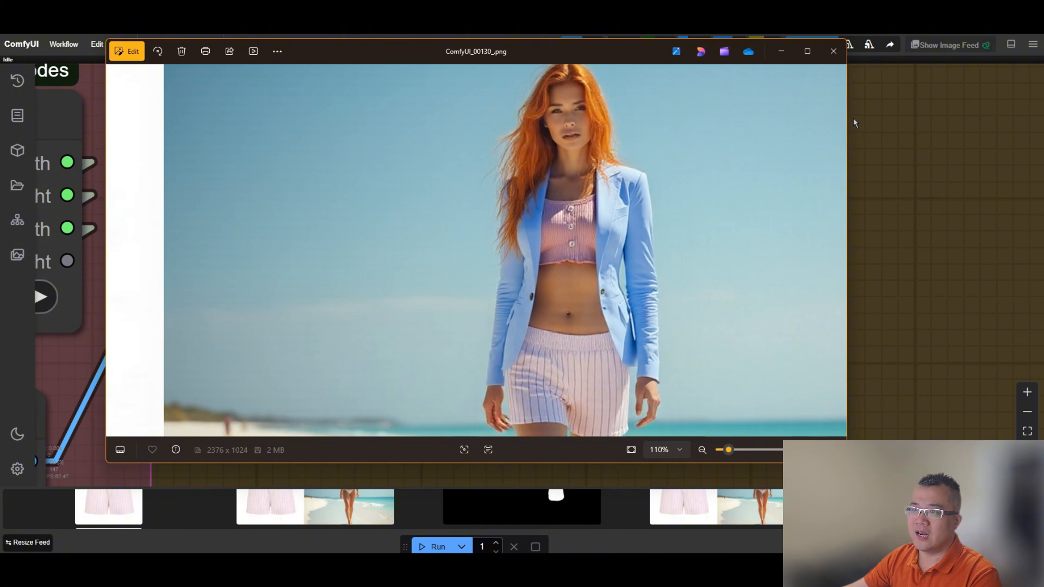
mouse_move(846, 87)
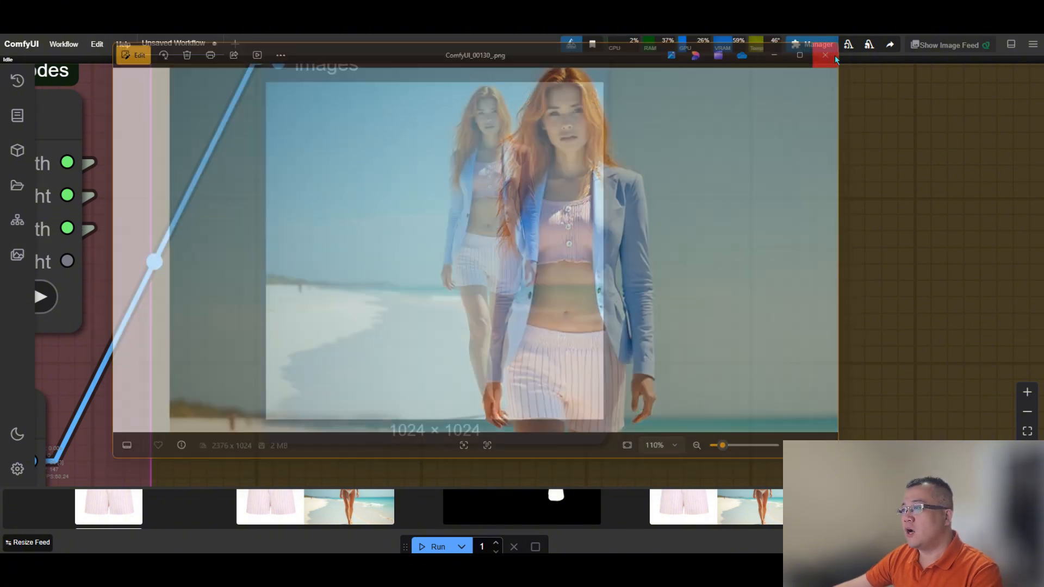
Step: Close the full-size viewer of ComfyUI_00130, returning to the canvas preview
click(826, 56)
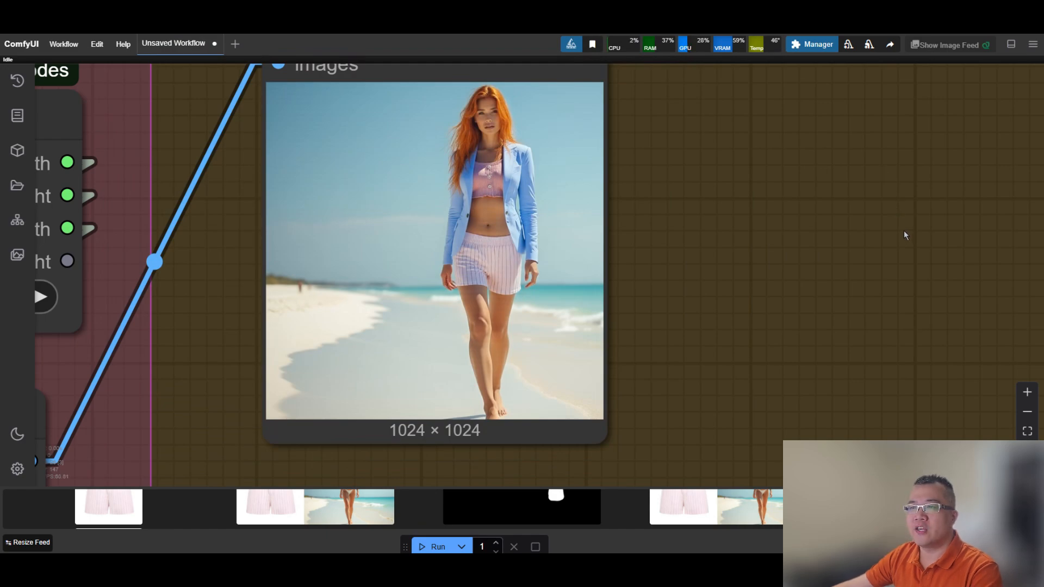